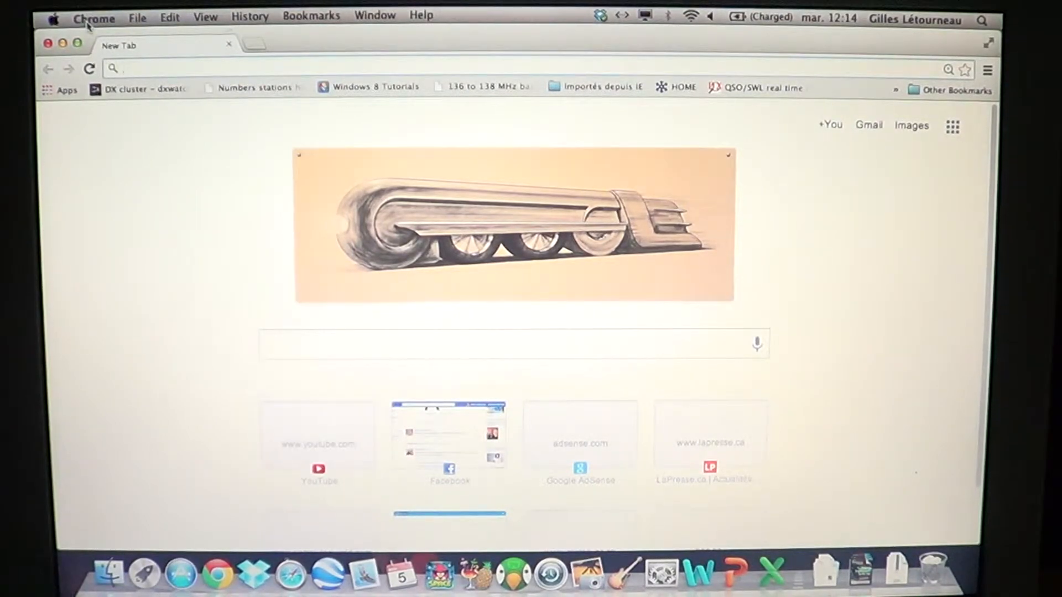
# Show the Chrome application menu from the macOS menu bar
pyautogui.click(94, 15)
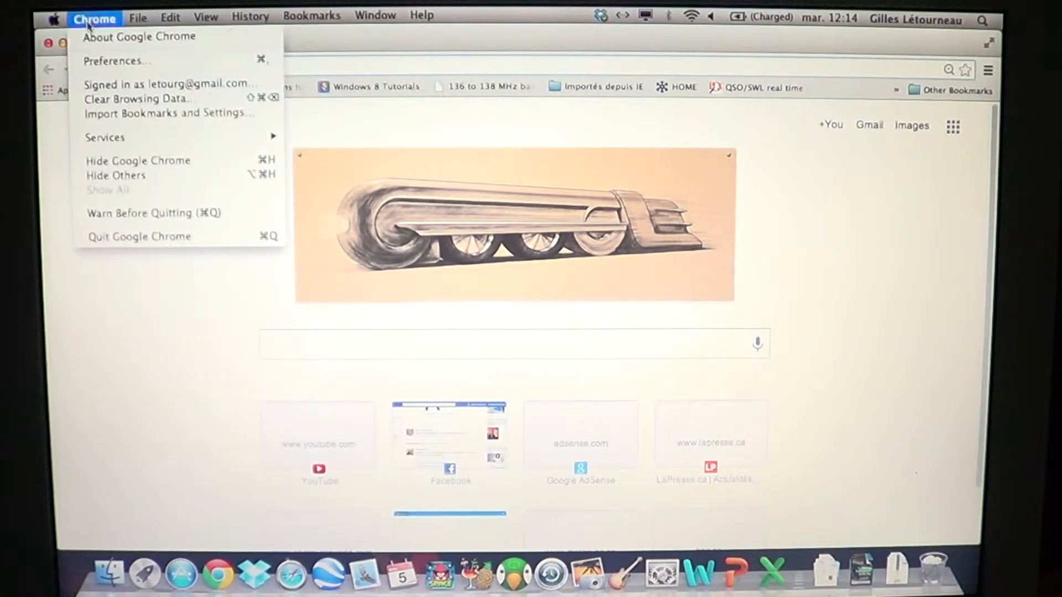
pyautogui.moveTo(116, 59)
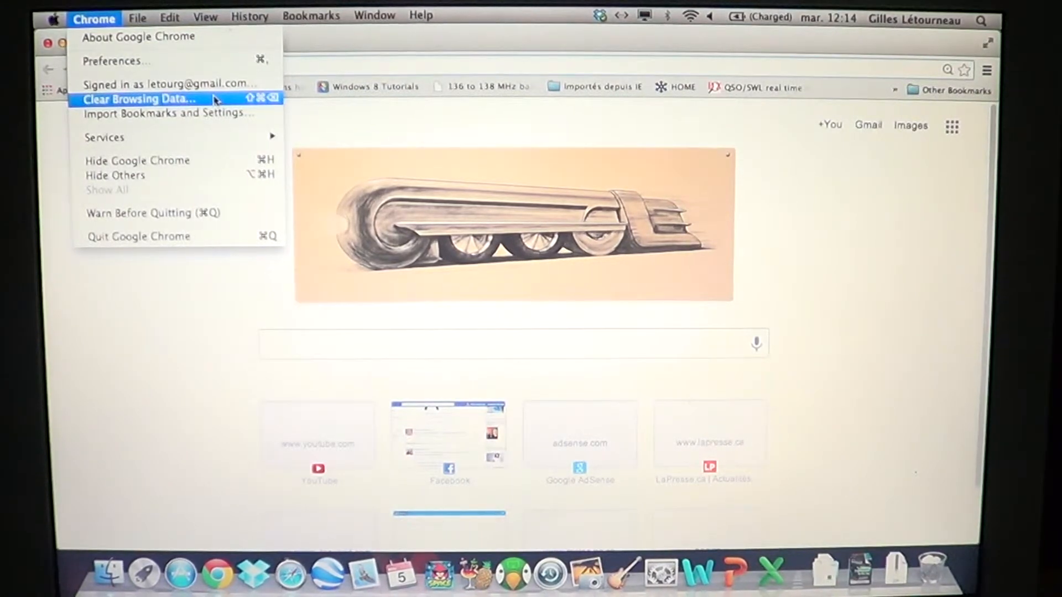
# Clear history, downloads, cookies and cache from the beginning of time via Clear Browsing Data
pyautogui.click(140, 98)
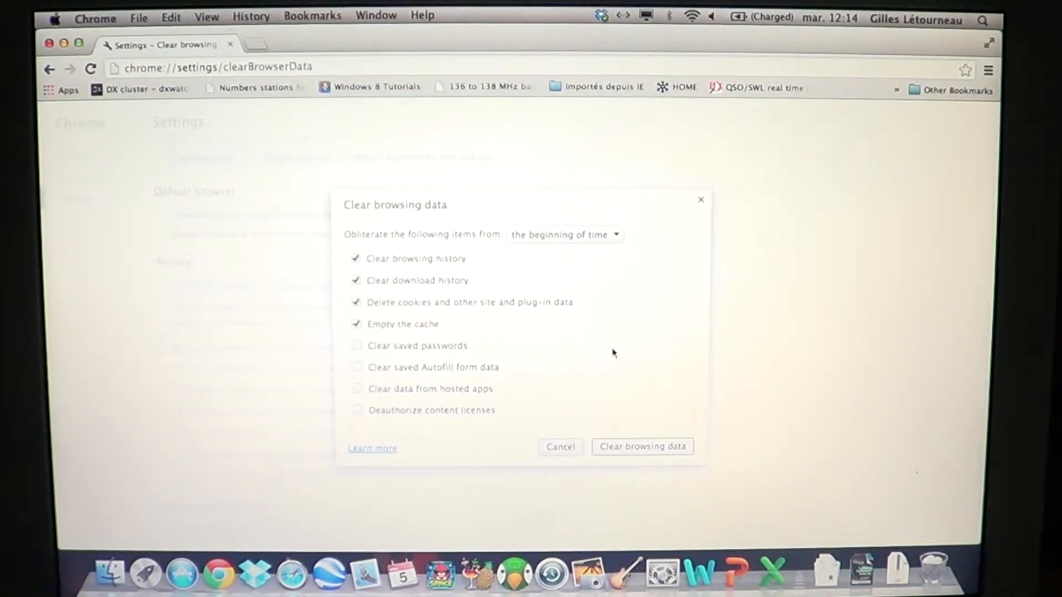
pyautogui.moveTo(472, 271)
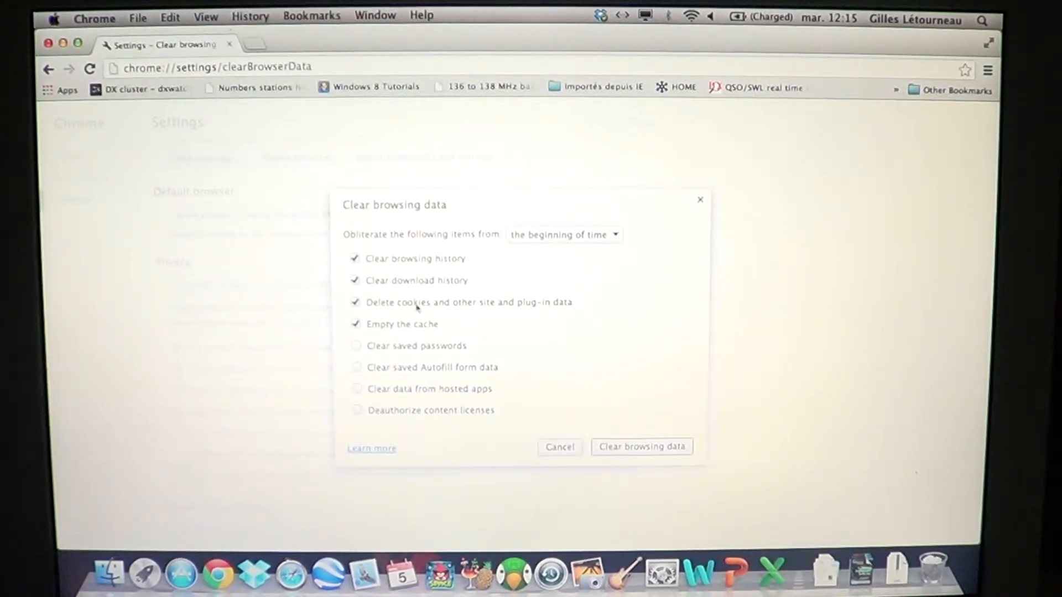
pyautogui.moveTo(587, 310)
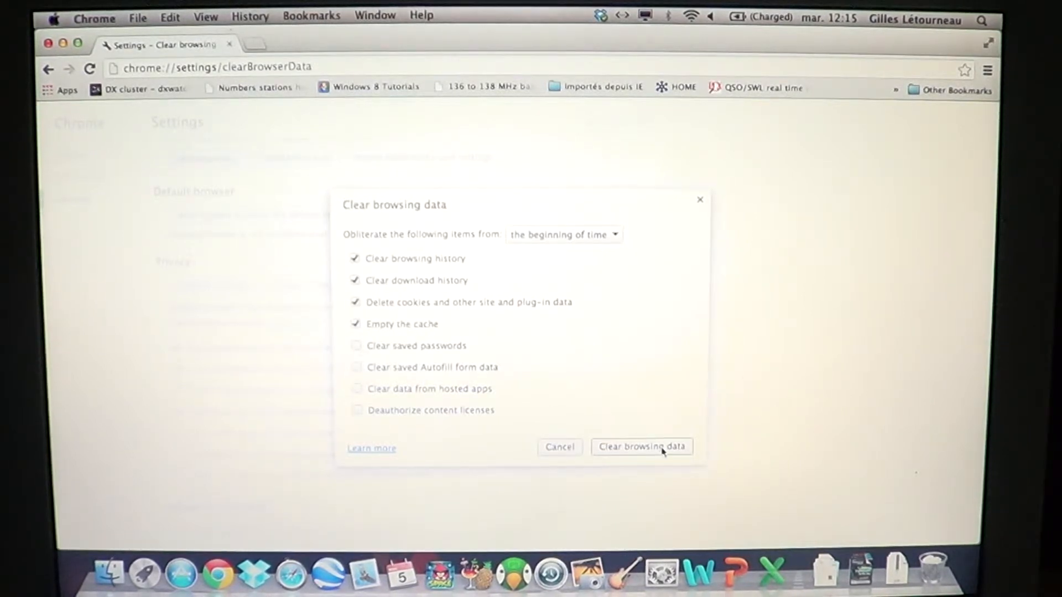
pyautogui.click(641, 446)
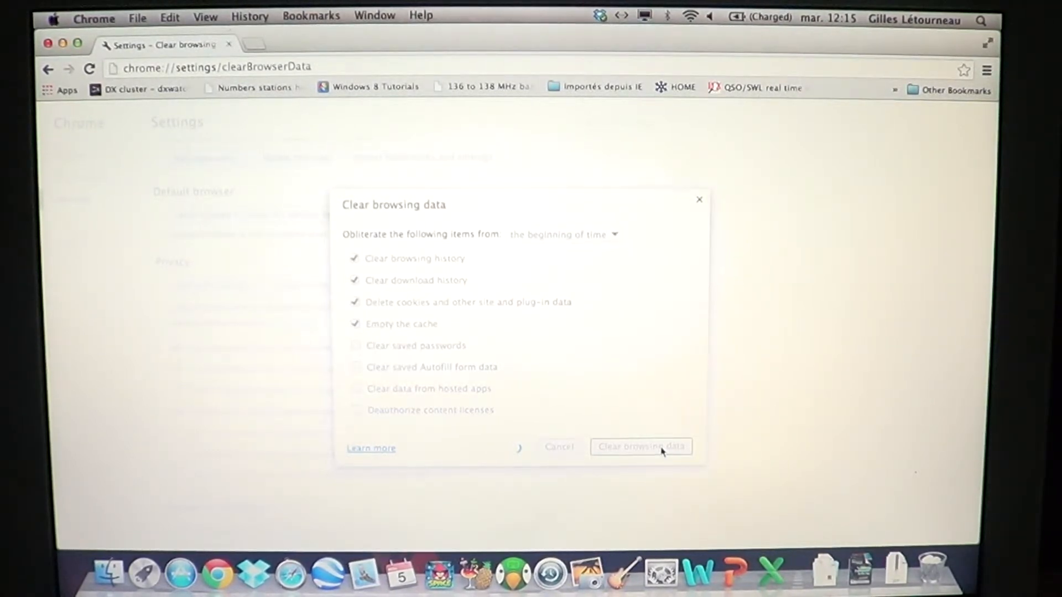
# Close the Chrome window after the browsing-data wipe finishes
pyautogui.click(639, 446)
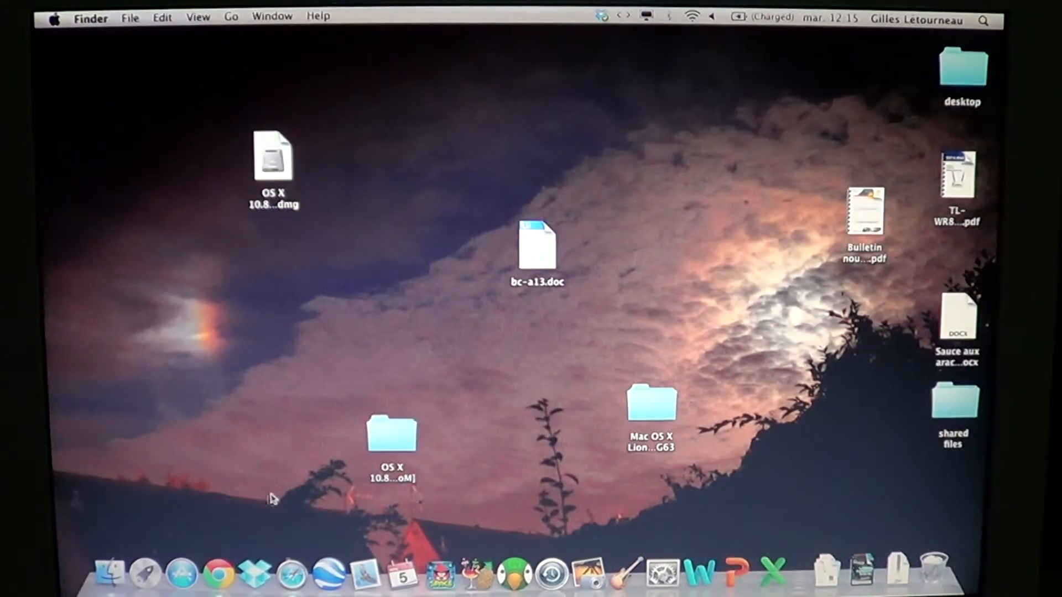
# Relaunch Chrome from the Dock and show its application menu again
pyautogui.click(213, 549)
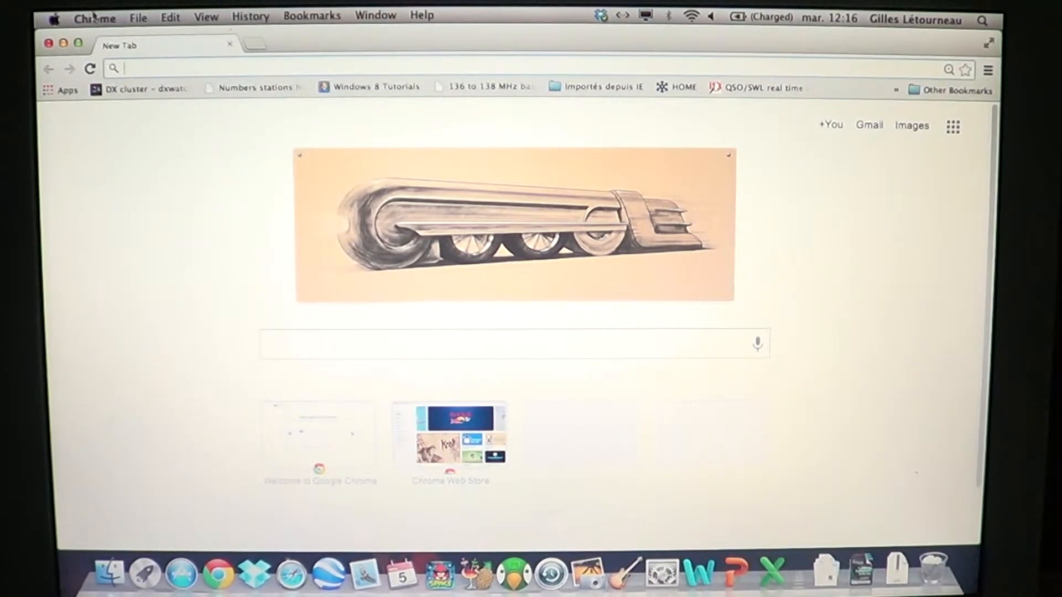
pyautogui.click(94, 17)
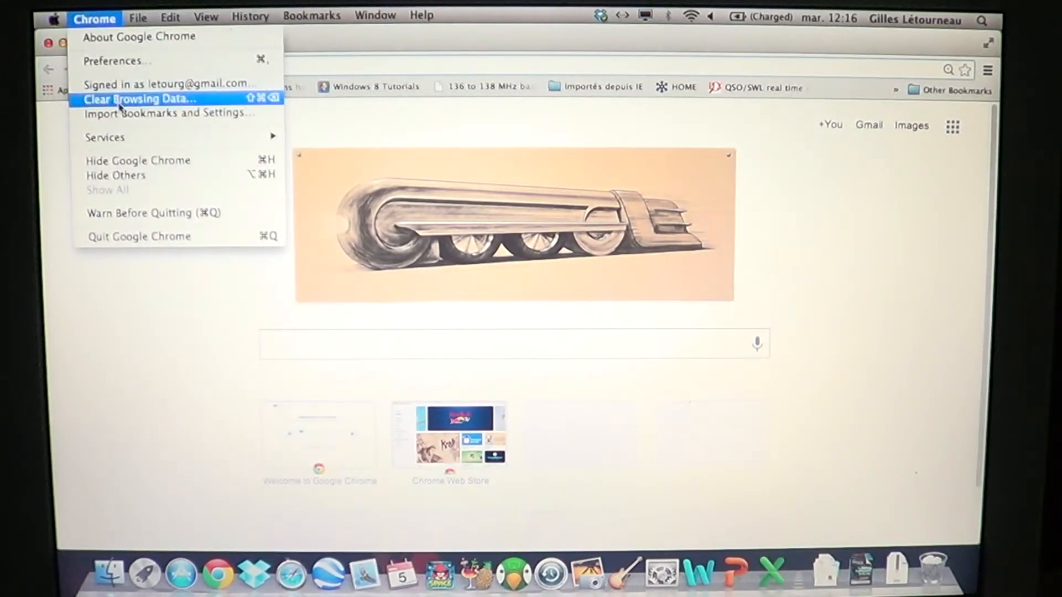
# Run Clear Browsing Data a second time and close the Settings window
pyautogui.click(141, 99)
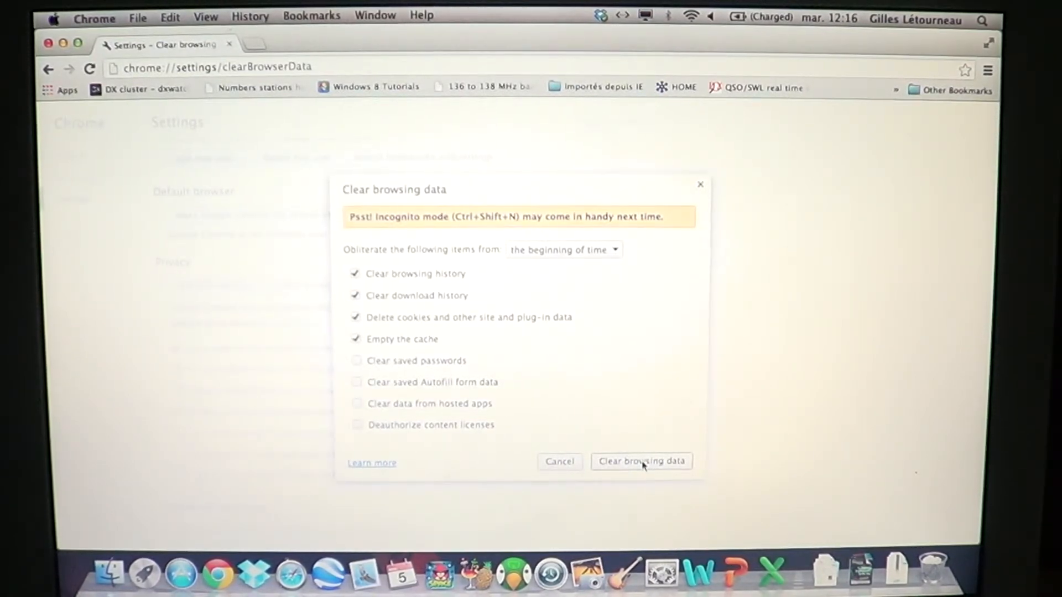
pyautogui.moveTo(660, 441)
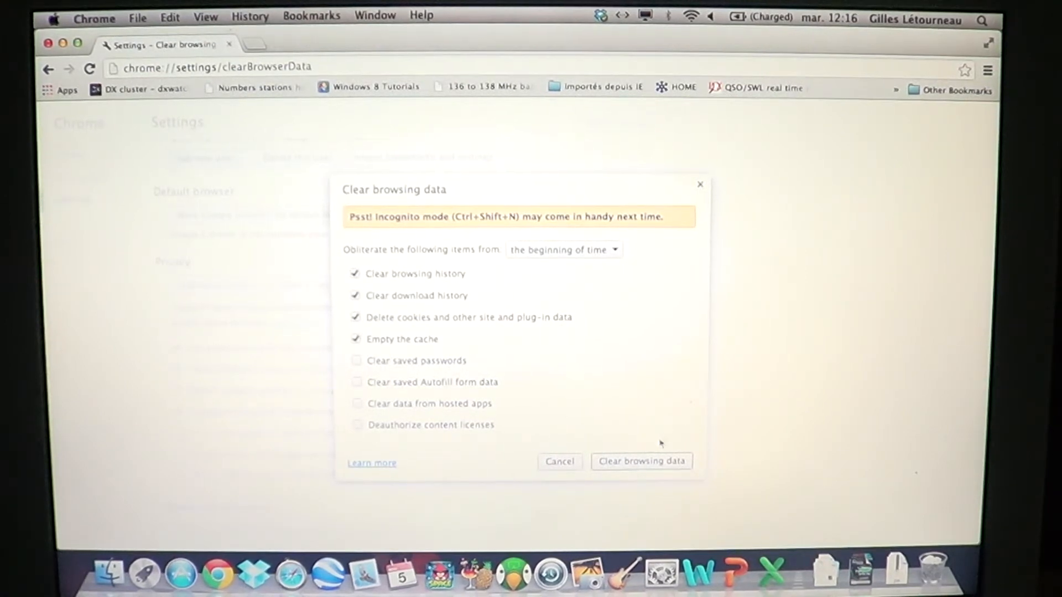
pyautogui.click(559, 461)
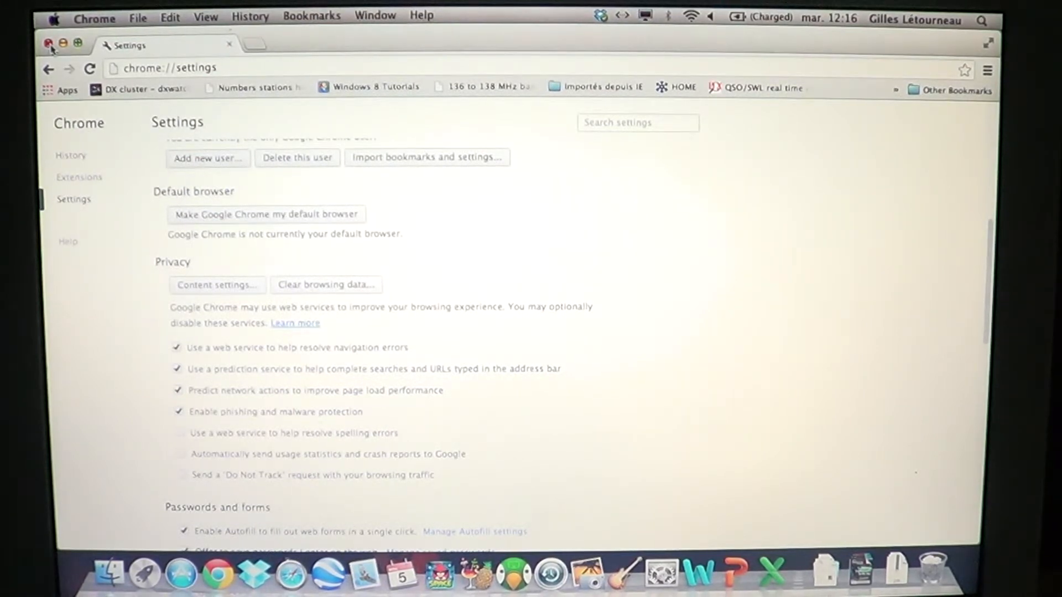
pyautogui.click(48, 45)
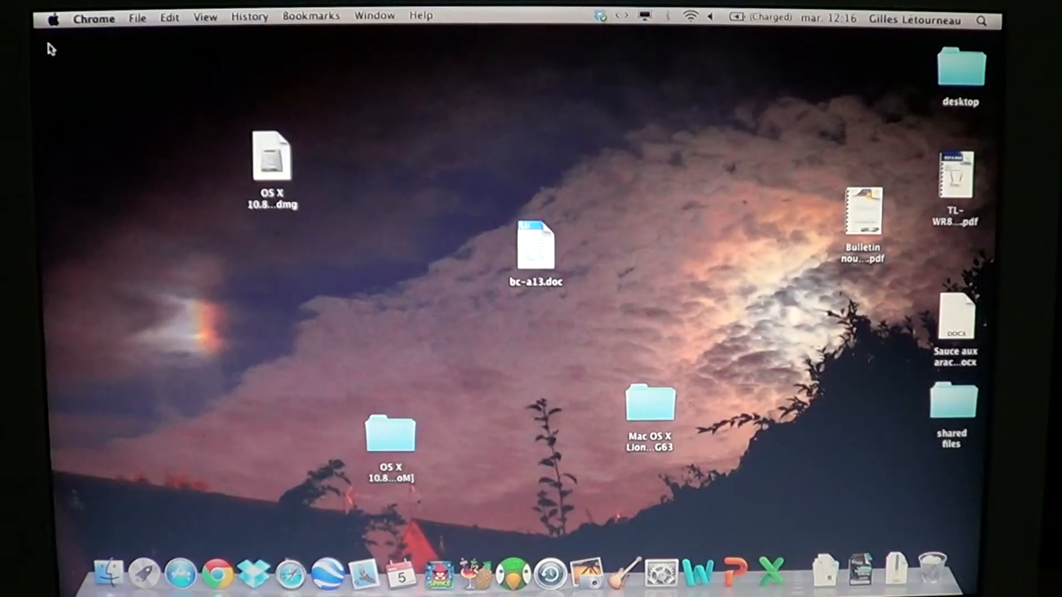
# Open a fresh Chrome window from the Dock showing only default new-tab tiles
pyautogui.click(216, 574)
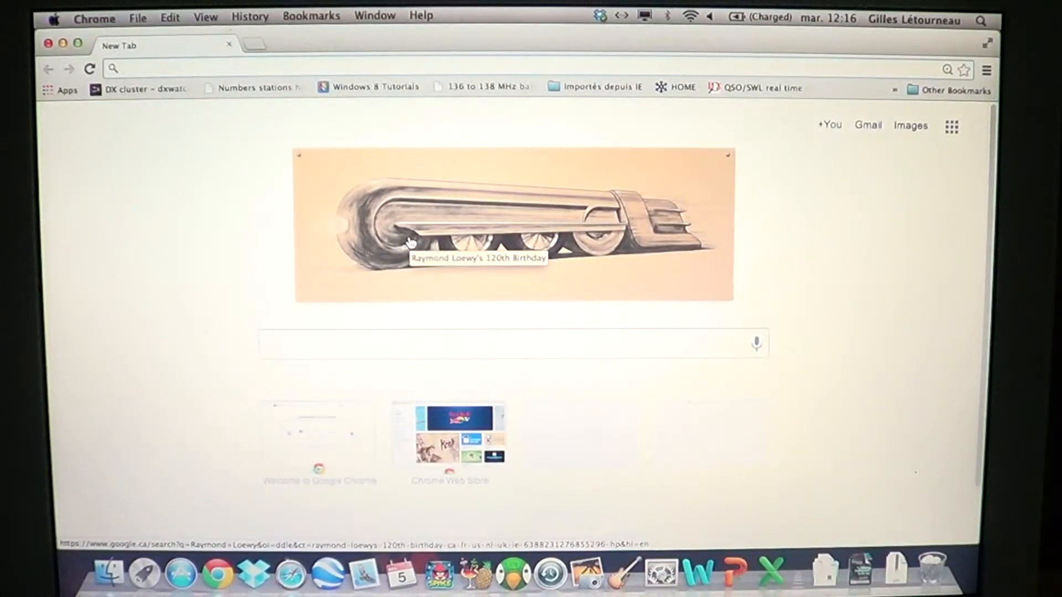